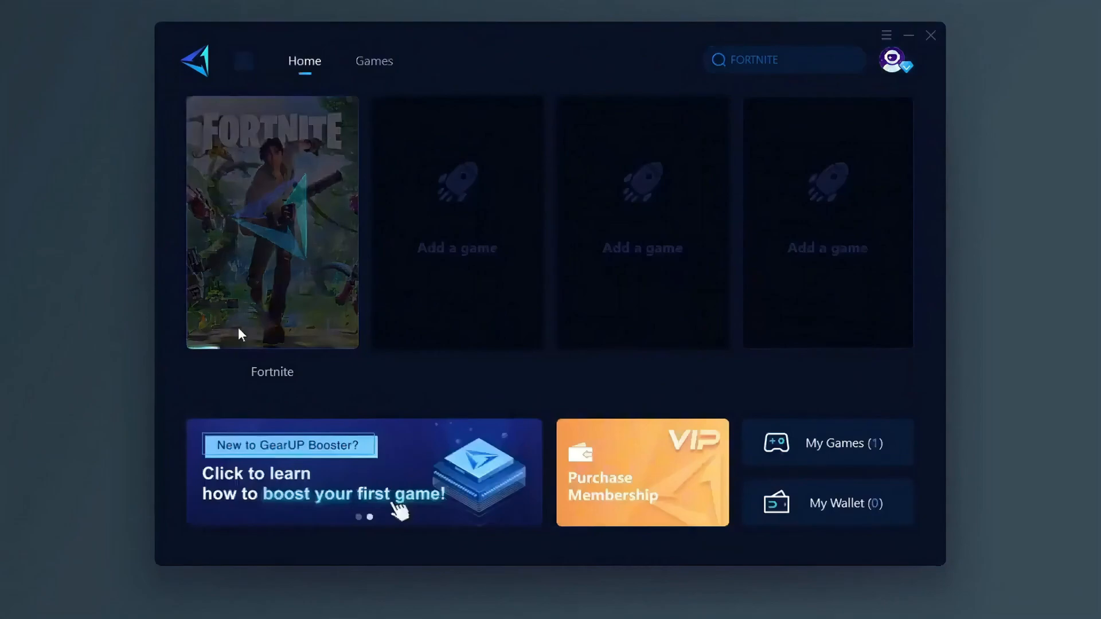
- Start boosting Fortnite from the GearUP Booster Home tile and view its download page
click(278, 221)
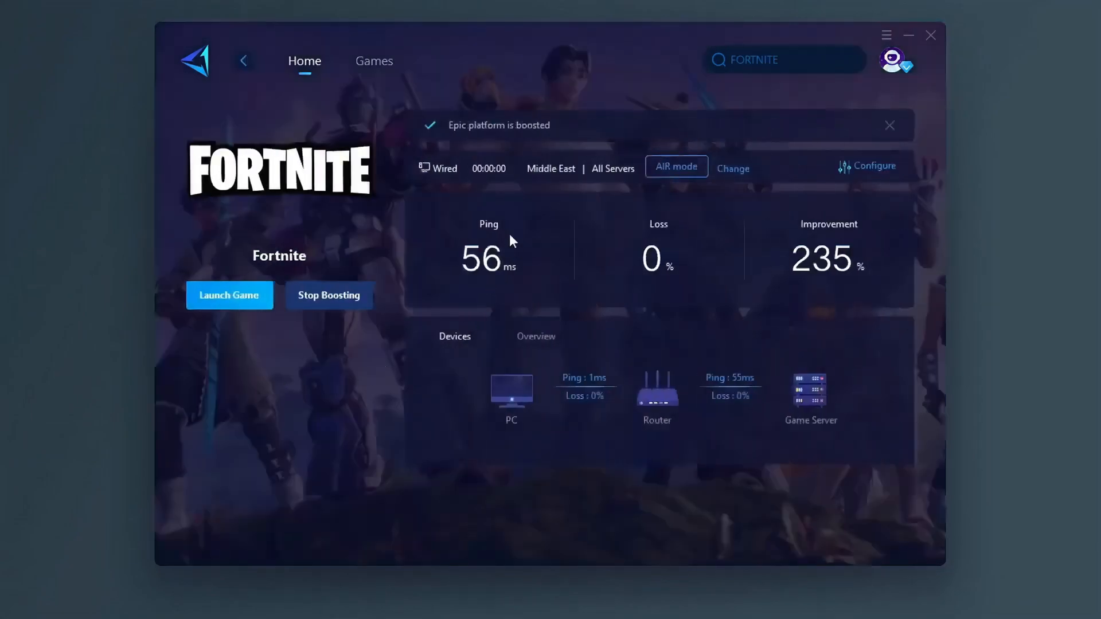
click(374, 61)
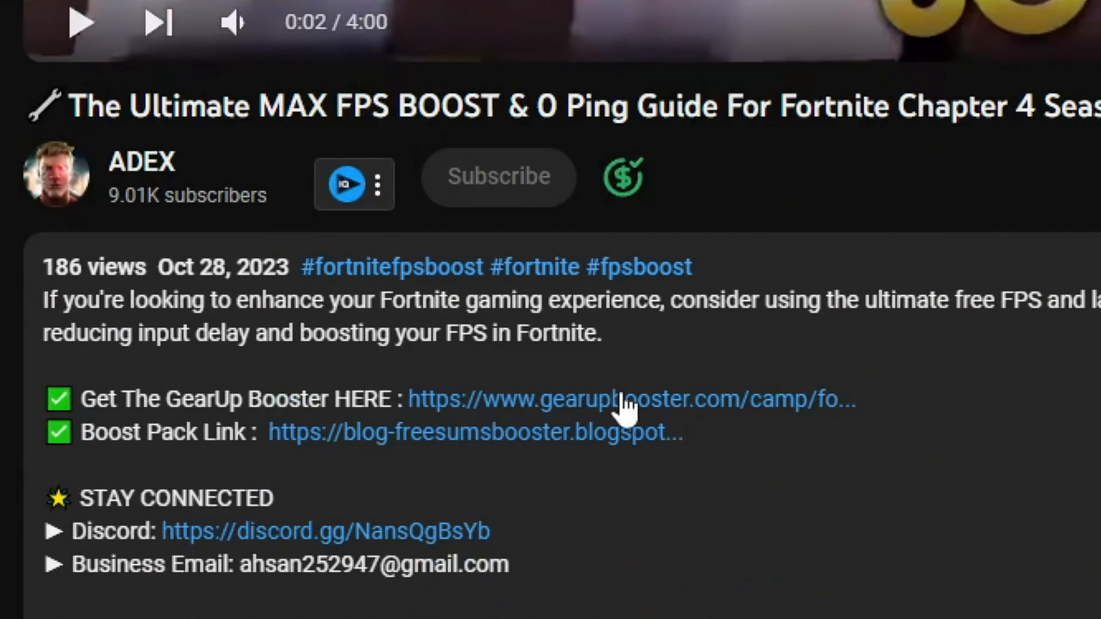
click(621, 400)
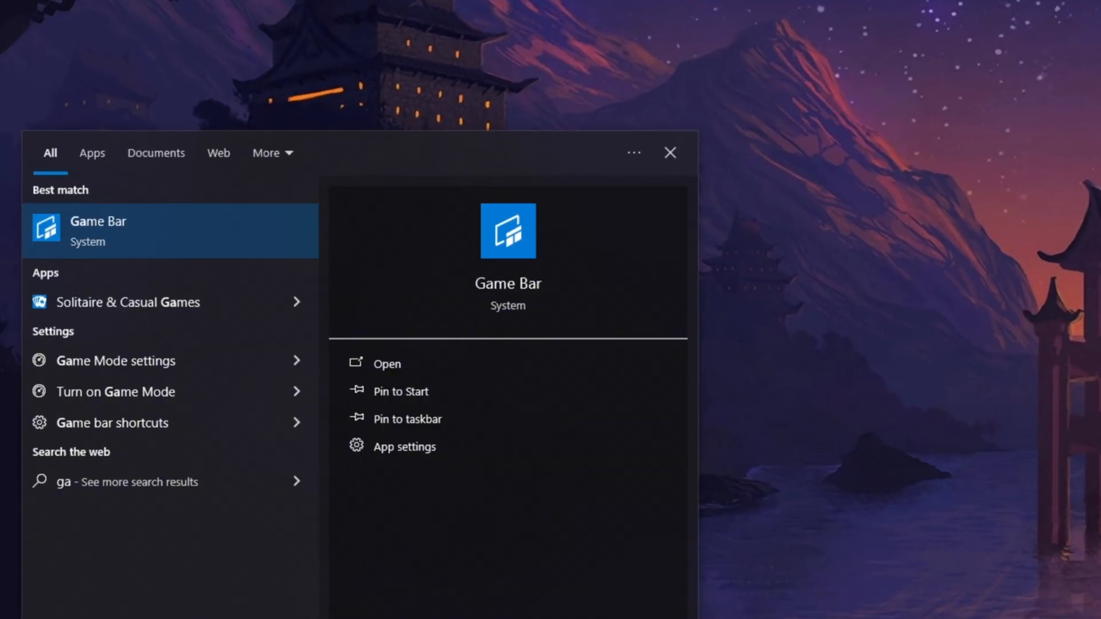
- Open Game Bar settings from Start search and switch Game Bar off
click(115, 361)
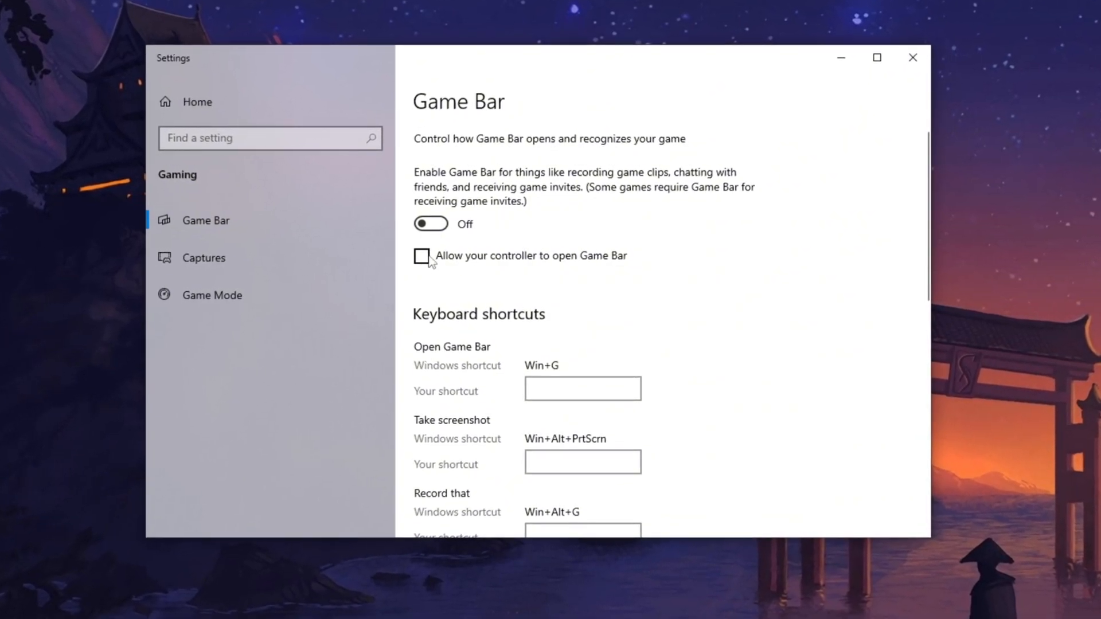
scroll(down, 3)
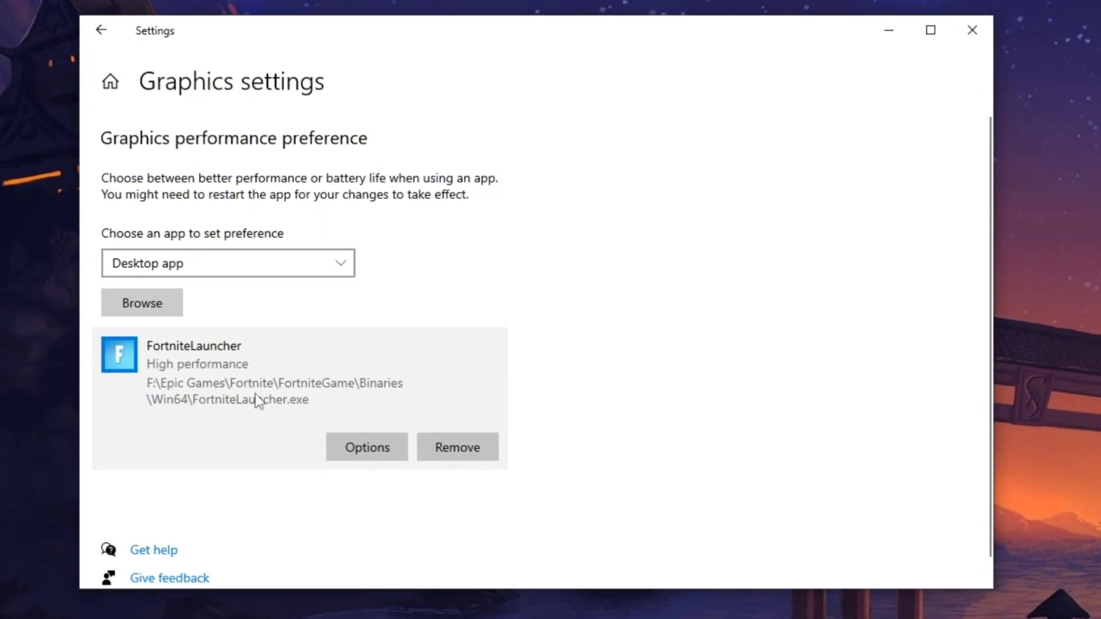
- Set FortniteLauncher's graphics preference to High performance and save it
click(366, 447)
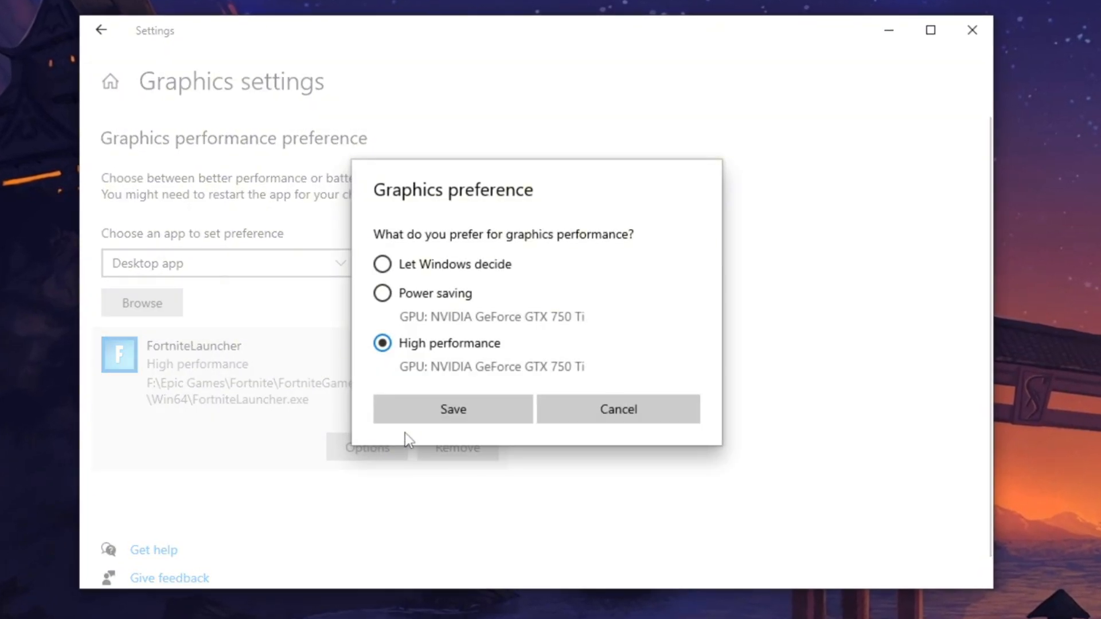
click(453, 410)
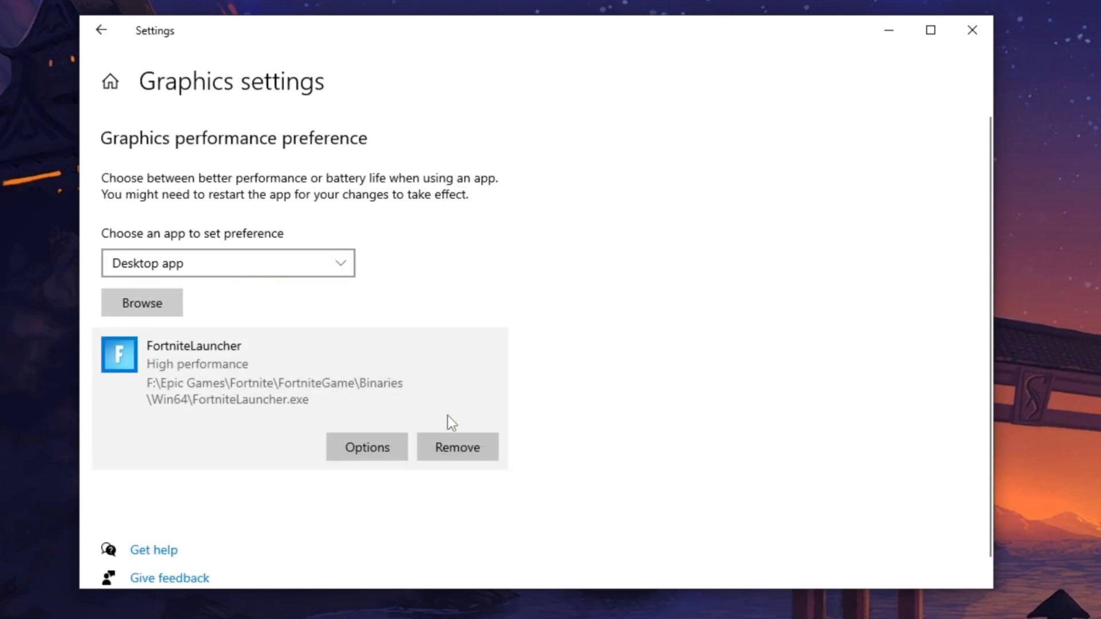
mouse_move(1079, 434)
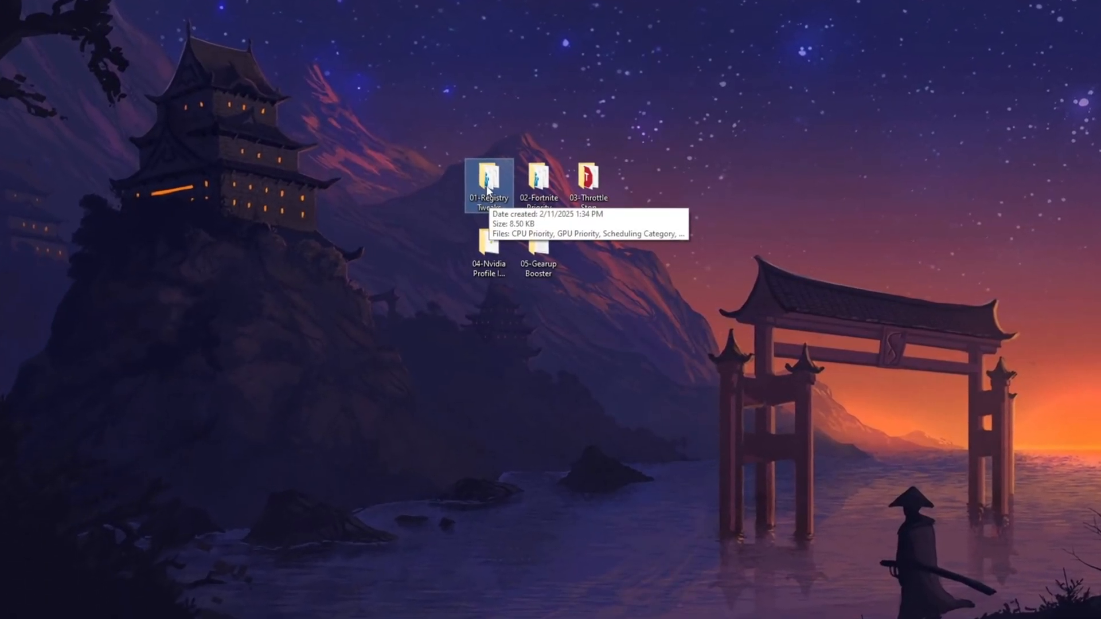
- Open the 01-Registry Tweaks folder and select its .reg files
double_click(487, 178)
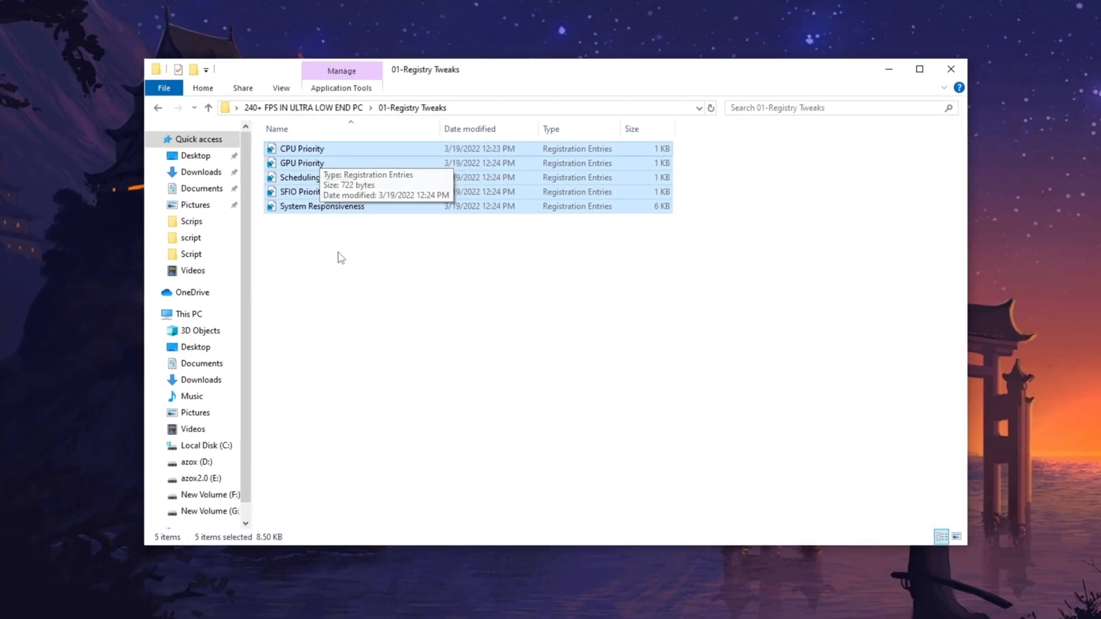
click(305, 186)
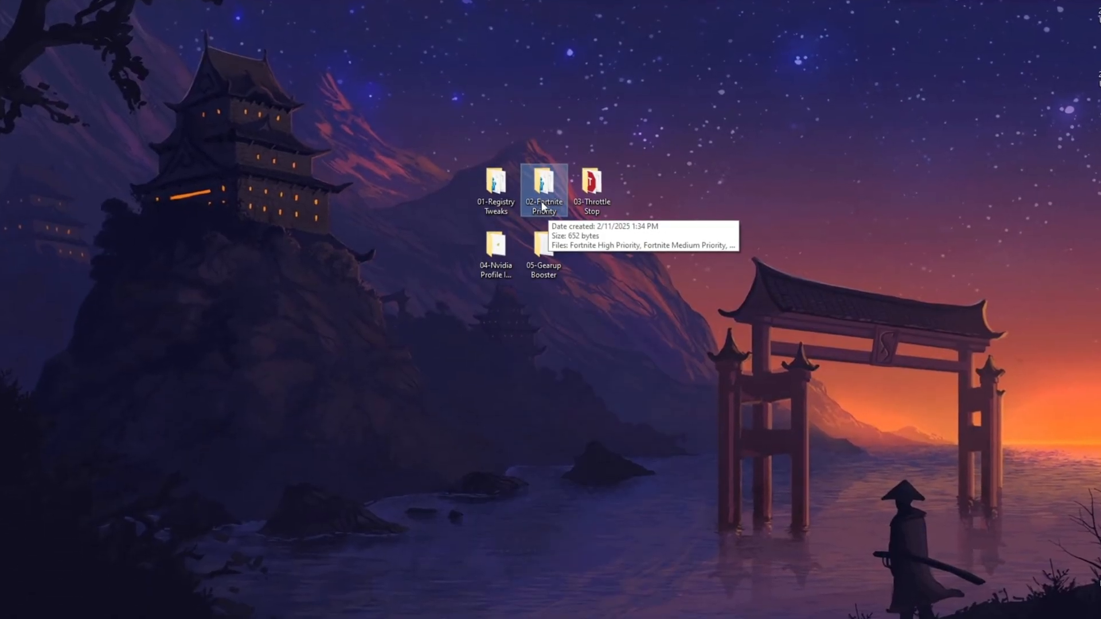
- Open the 02-Fortnite Priority folder showing the High, Medium and Normal registry files
double_click(543, 182)
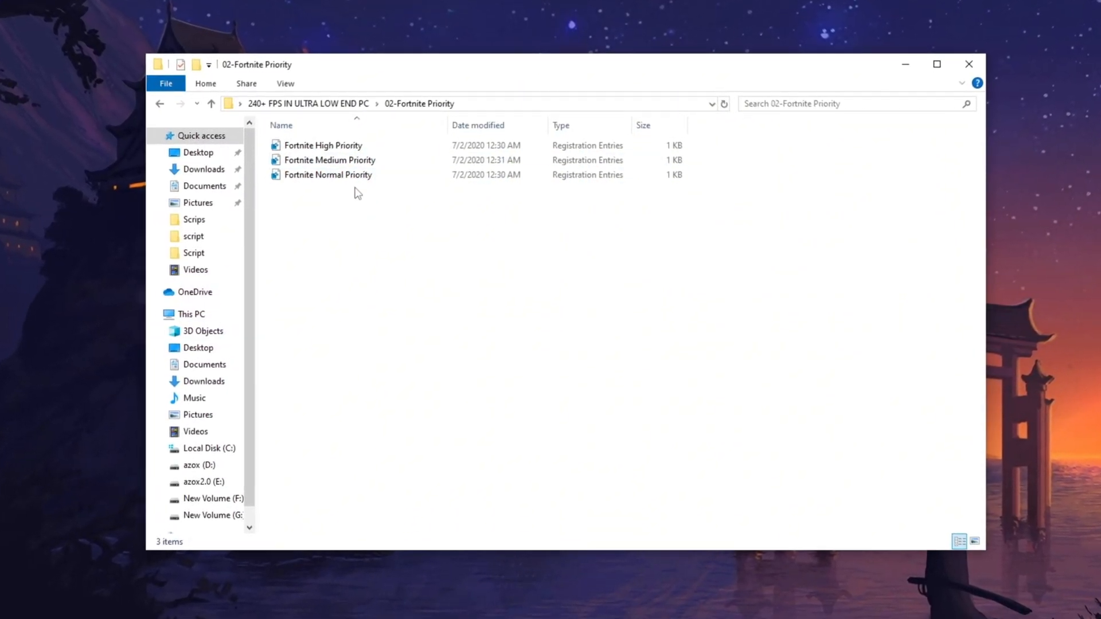
click(329, 157)
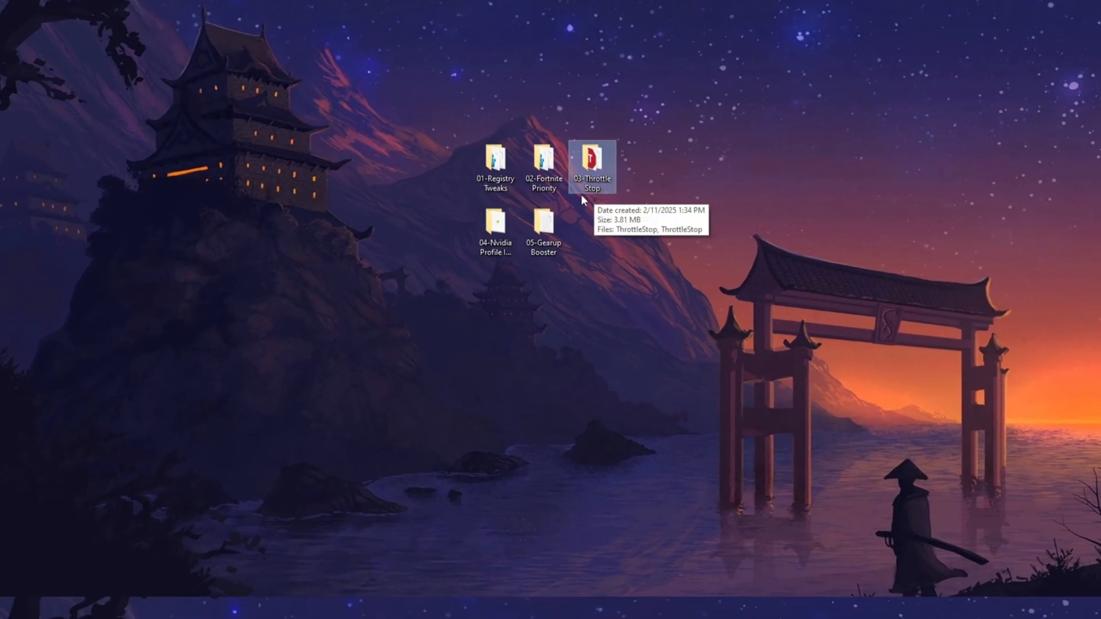
- Launch ThrottleStop.exe from the 03-Throttle Stop folder and tick High Performance
double_click(593, 159)
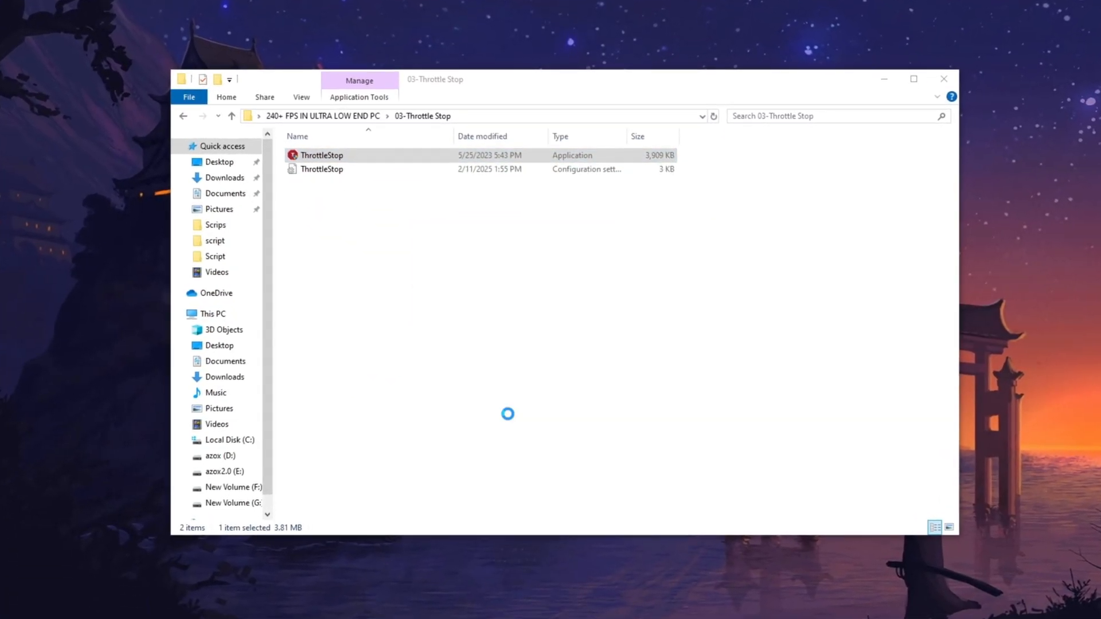
double_click(317, 155)
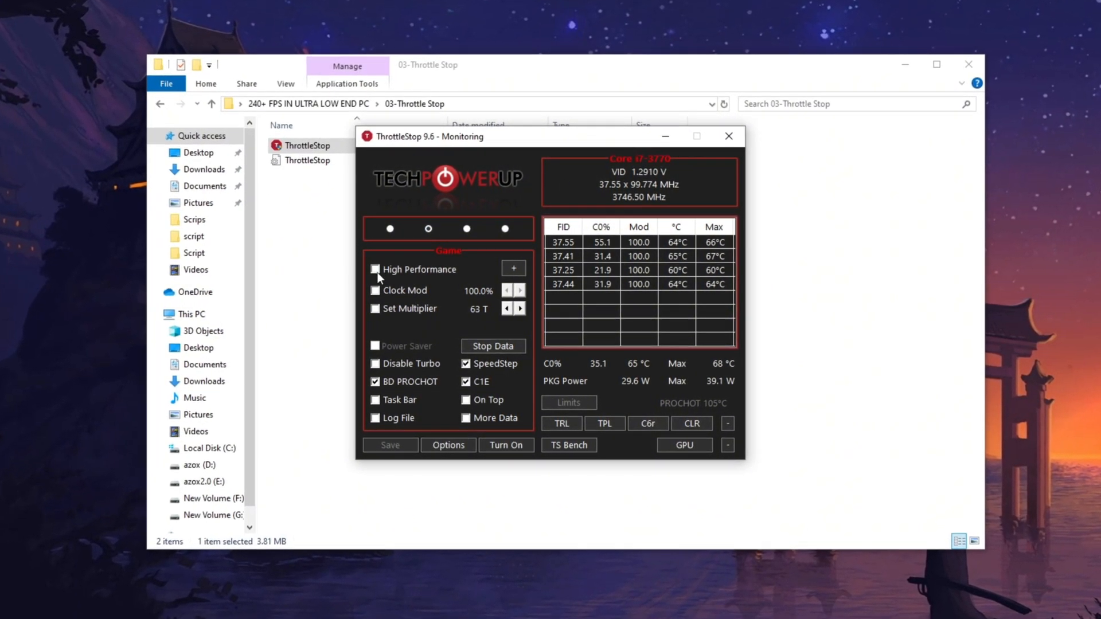
click(375, 269)
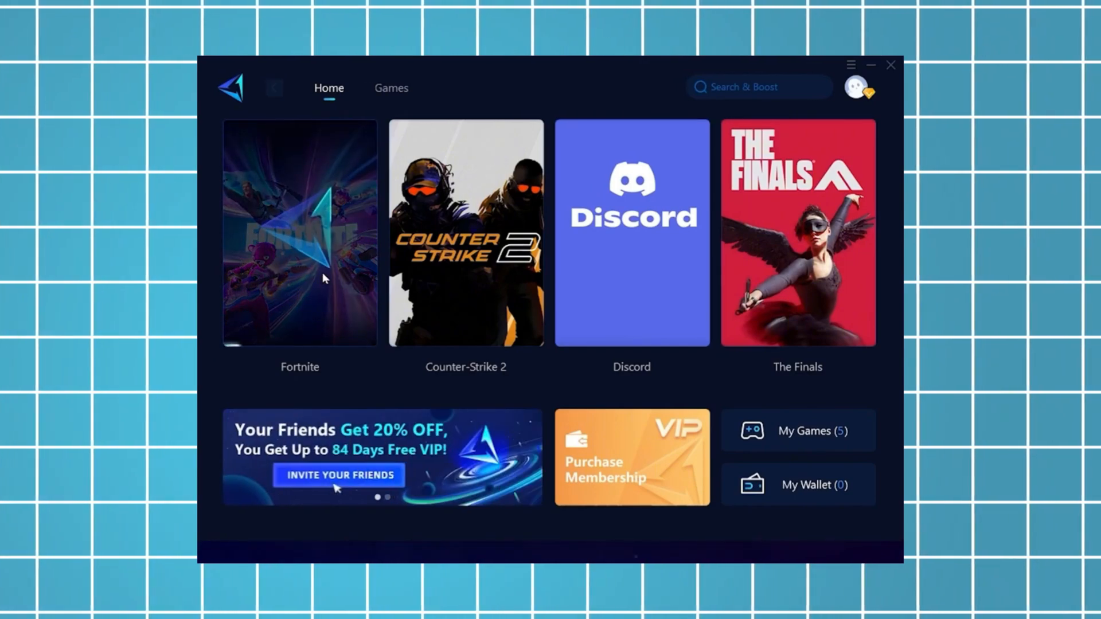
- Boost Fortnite in GearUP Booster and launch the game with the boost active
click(298, 232)
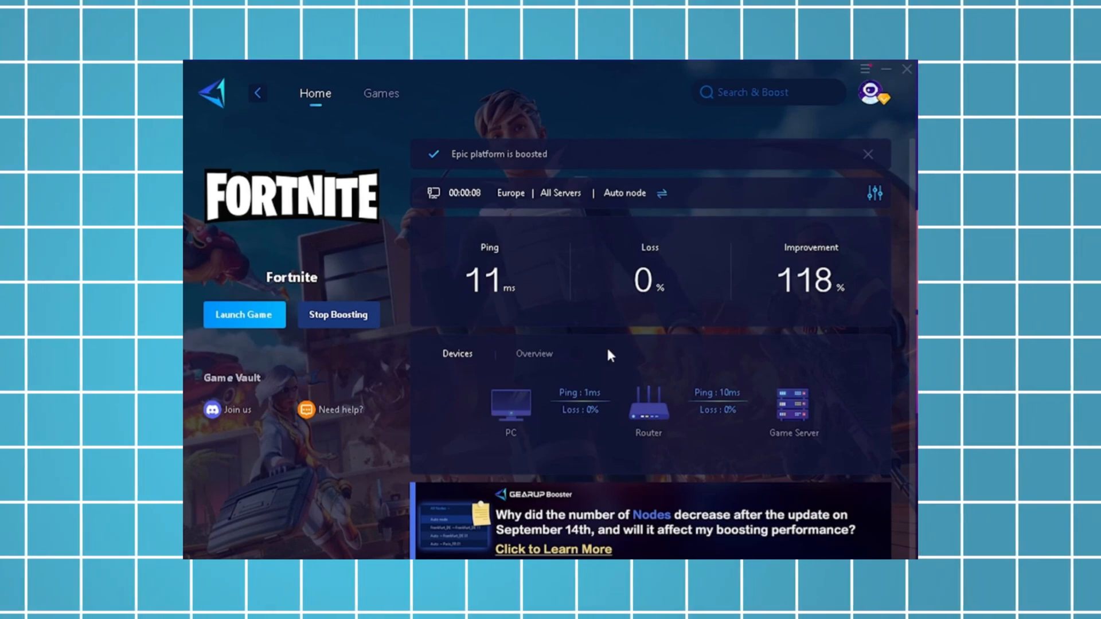
click(868, 154)
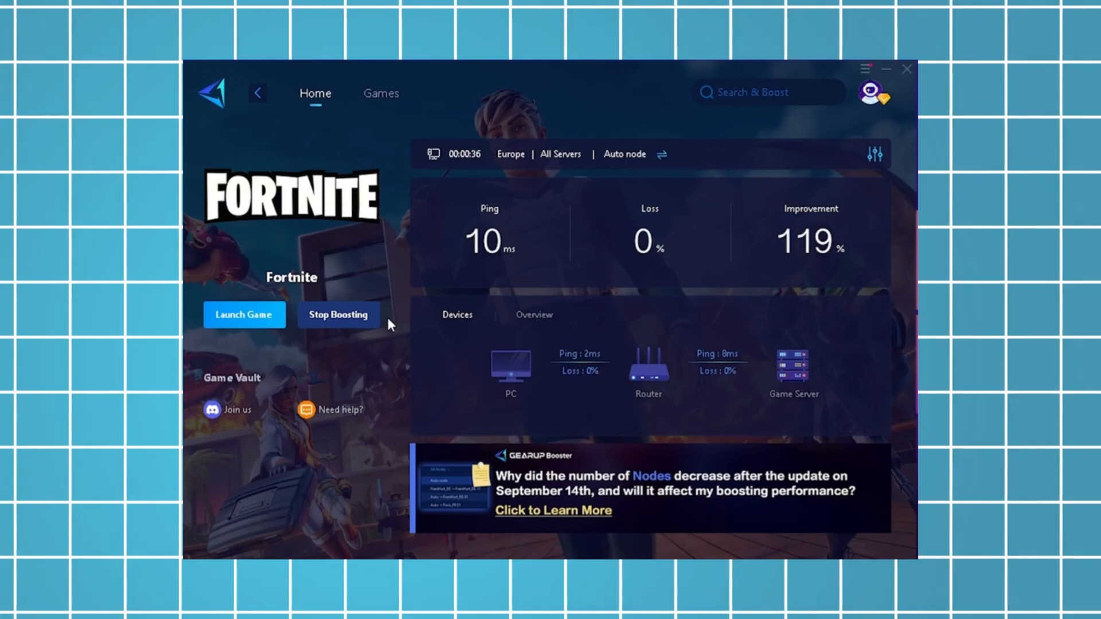
click(244, 314)
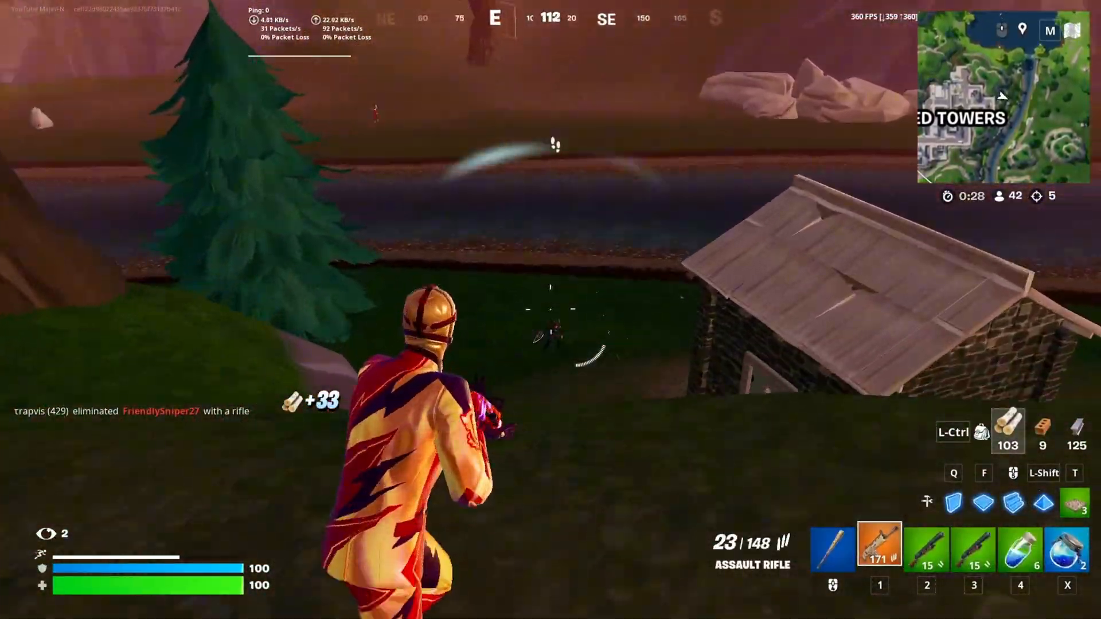
click(547, 309)
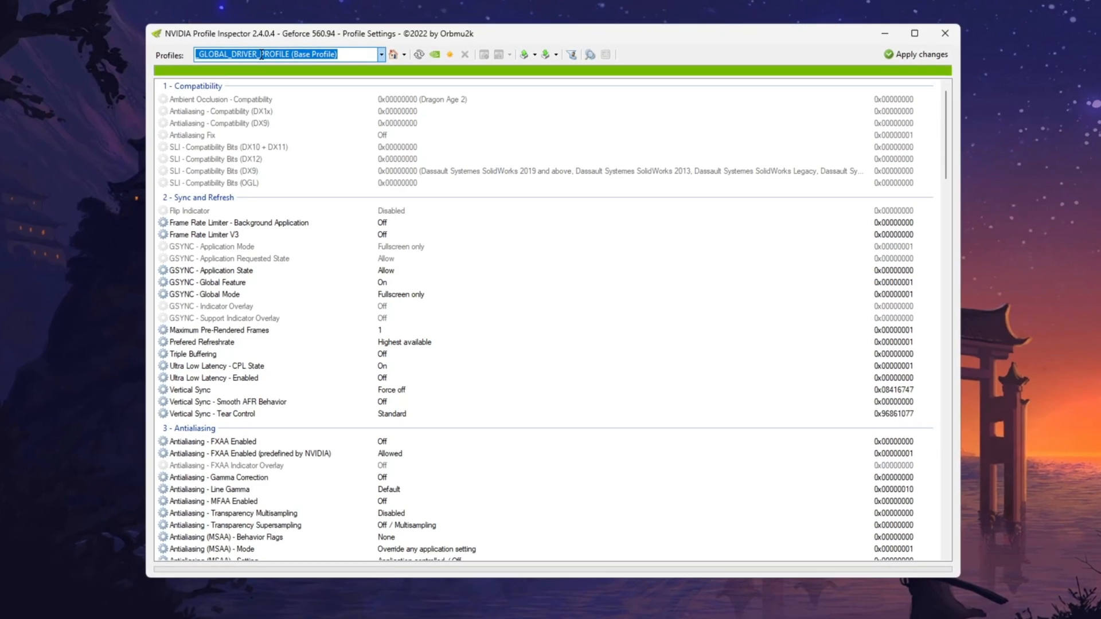
- Load the Fortnite driver profile in NVIDIA Profile Inspector
text(Fortnite)
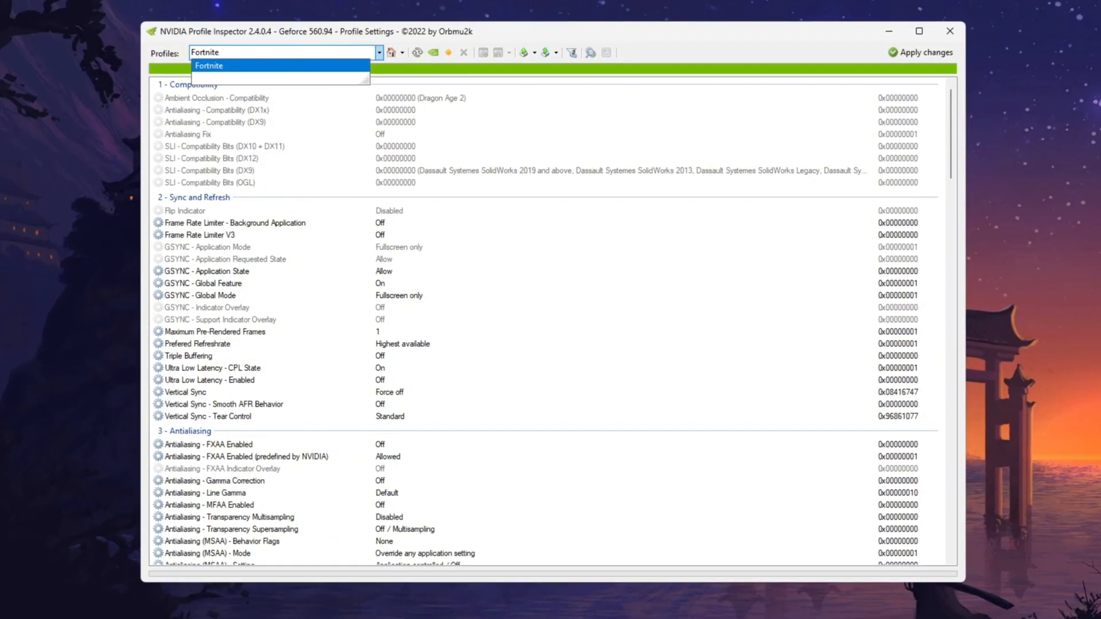
click(210, 65)
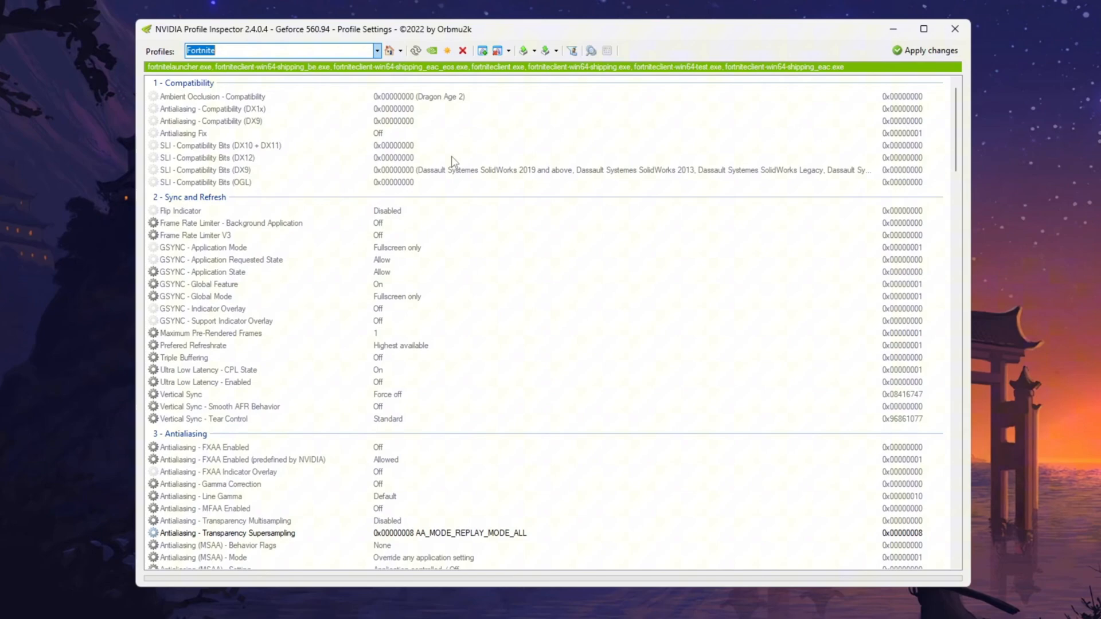
scroll(down, 3)
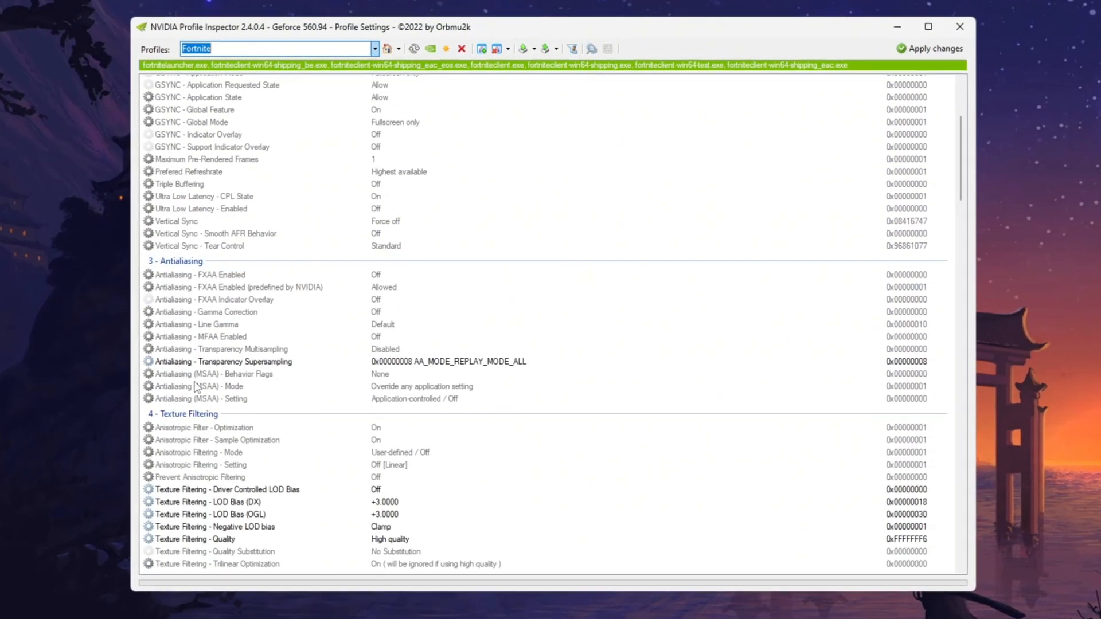
- Set Antialiasing - Transparency Supersampling to 0x00000008 AA_MODE_REPLAY_MODE_ALL
click(213, 363)
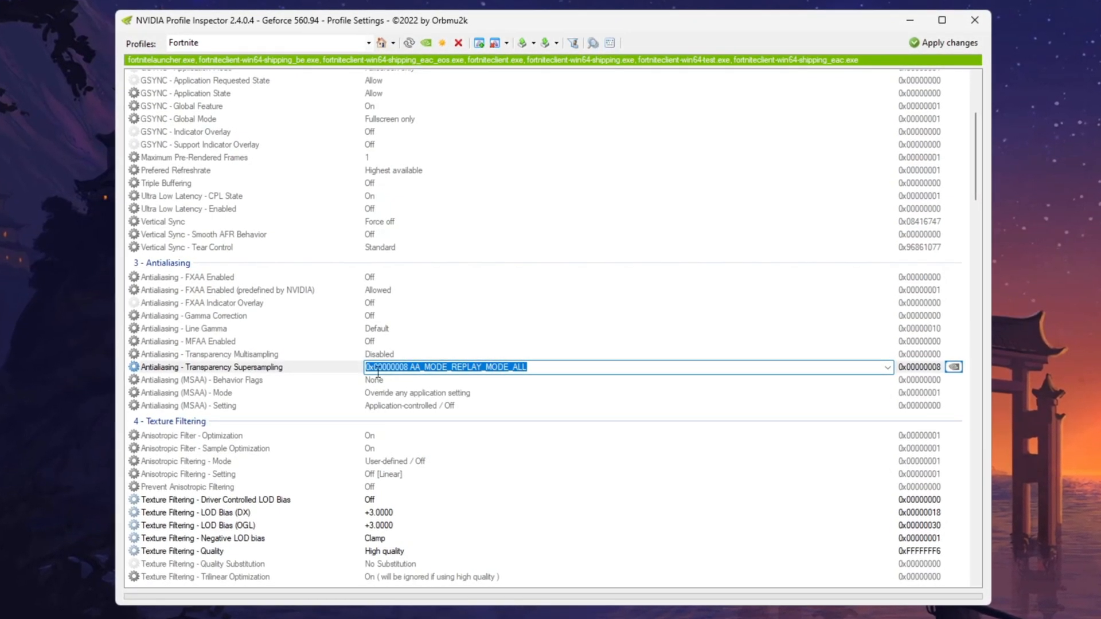
click(885, 368)
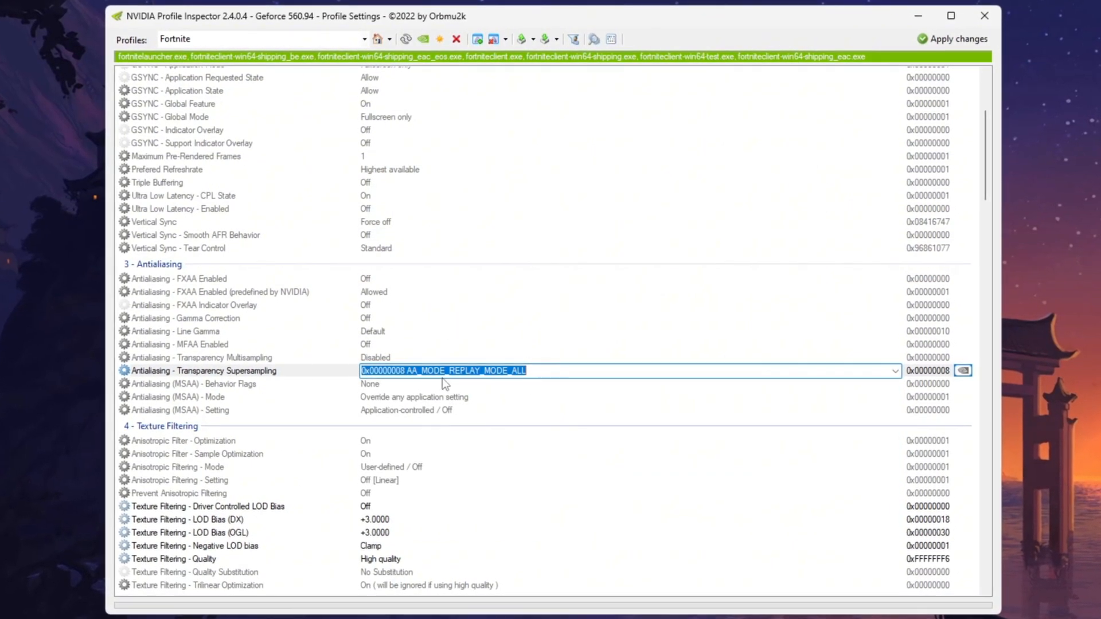
scroll(down, 3)
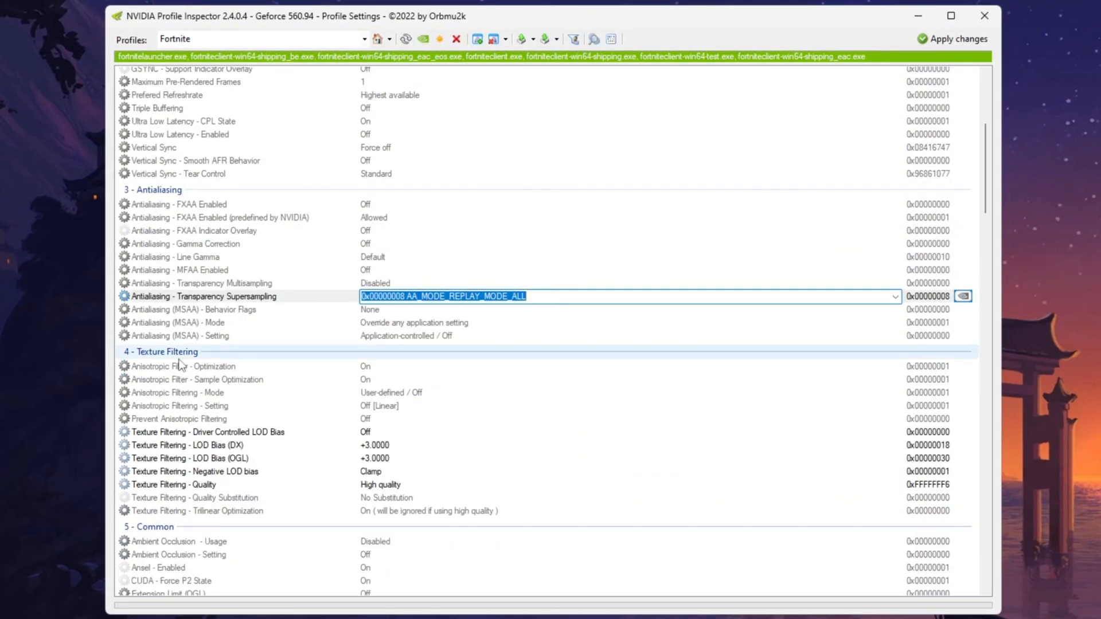
scroll(down, 3)
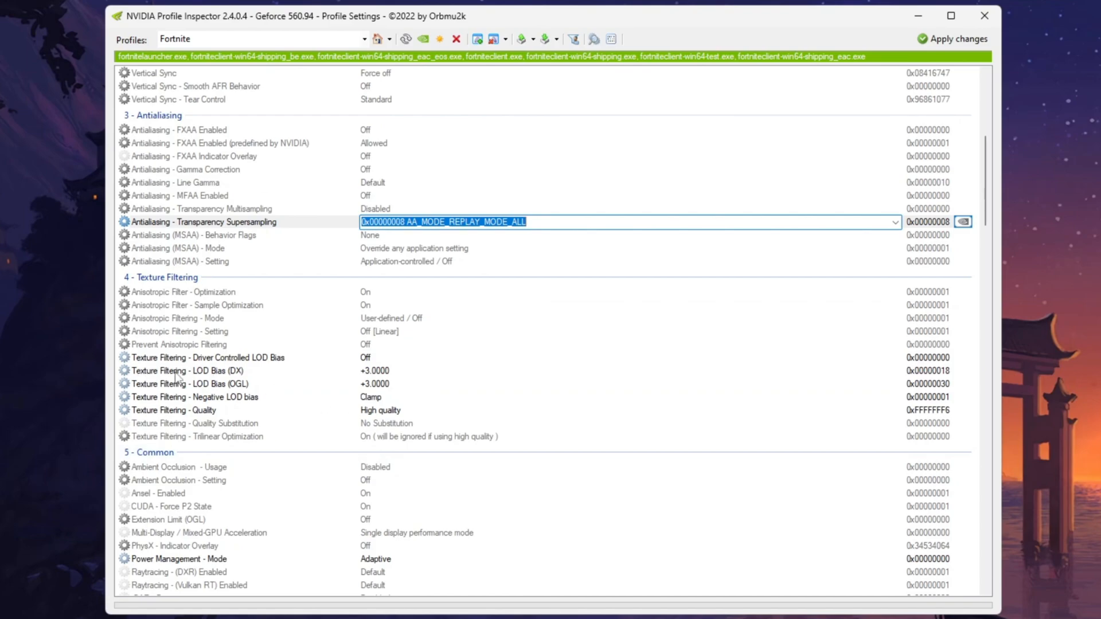
mouse_move(393, 382)
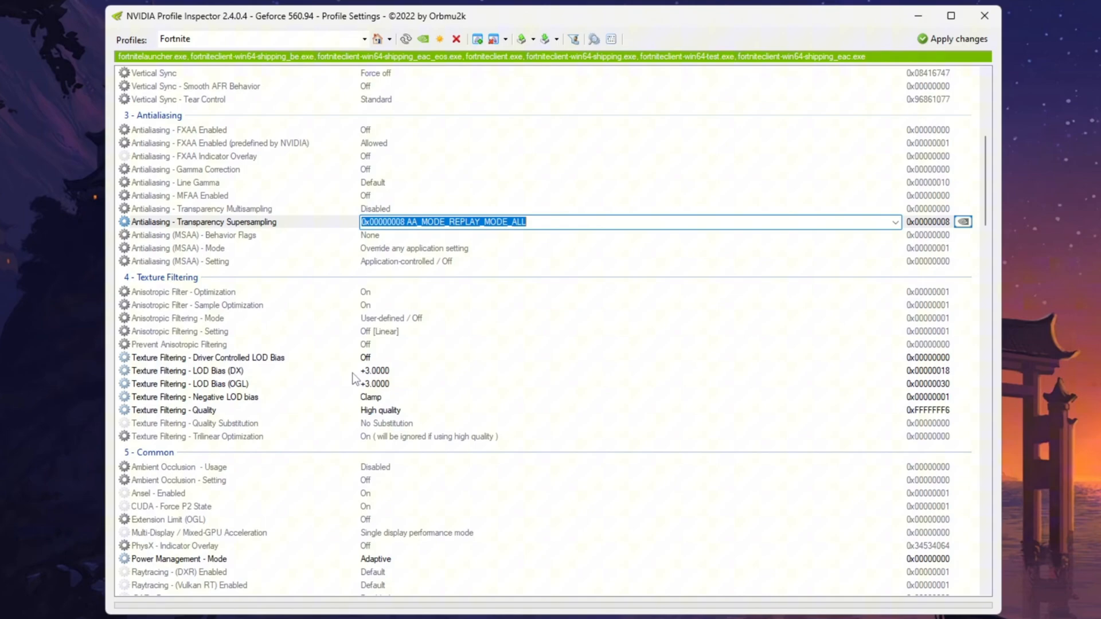
- Edit the Texture Filtering - LOD Bias (DX) value in the Fortnite profile
click(183, 371)
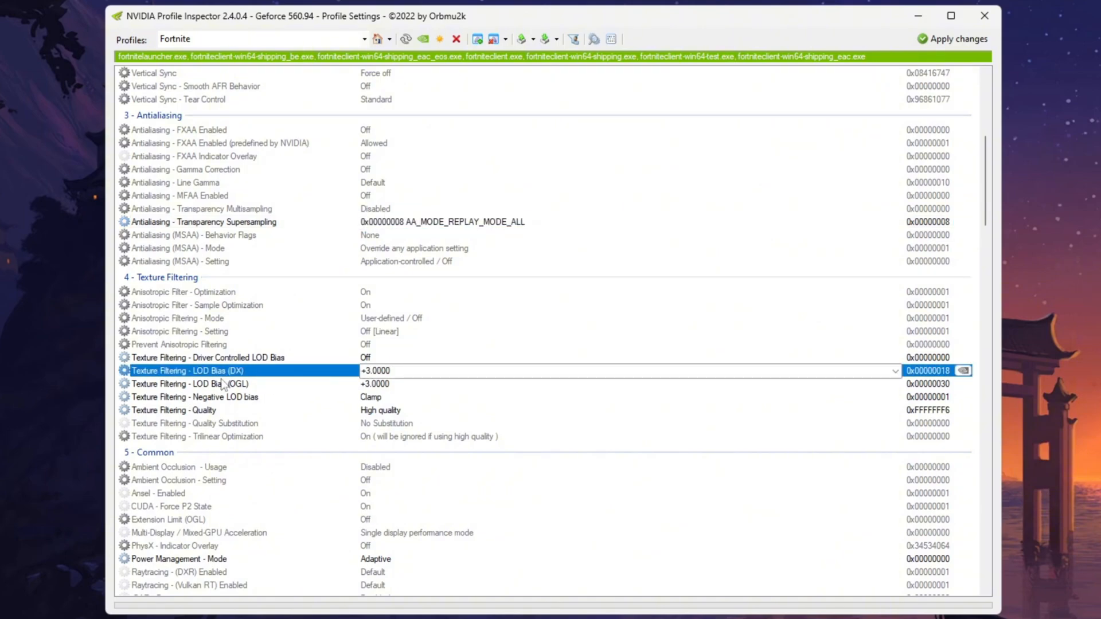
click(184, 383)
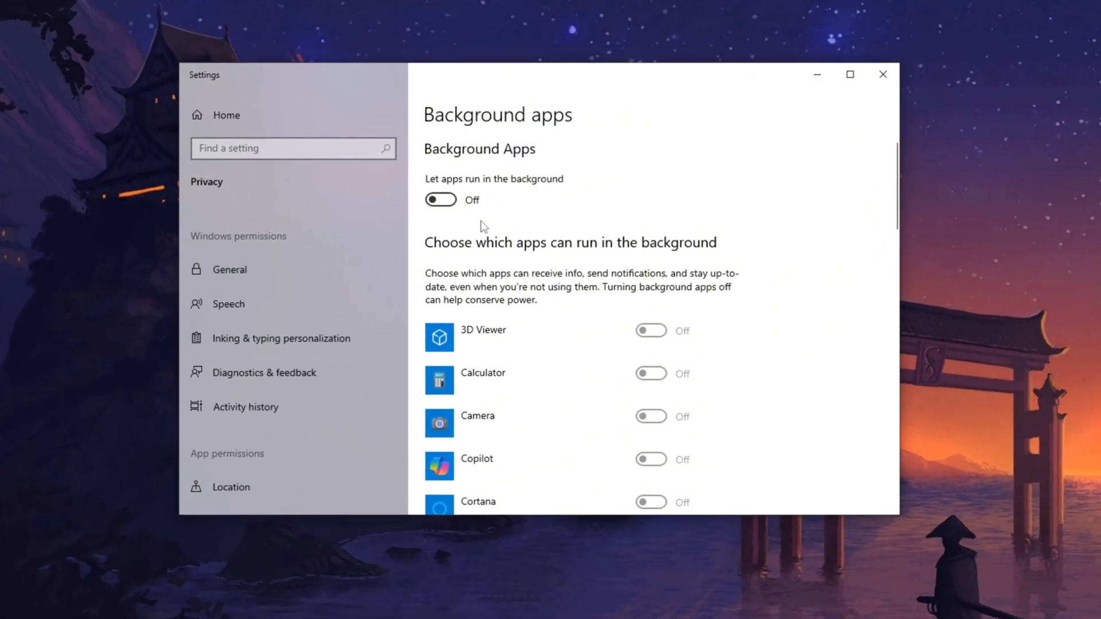
- Switch 'Let apps run in the background' off under Privacy > Background apps
scroll(down, 3)
text(core)
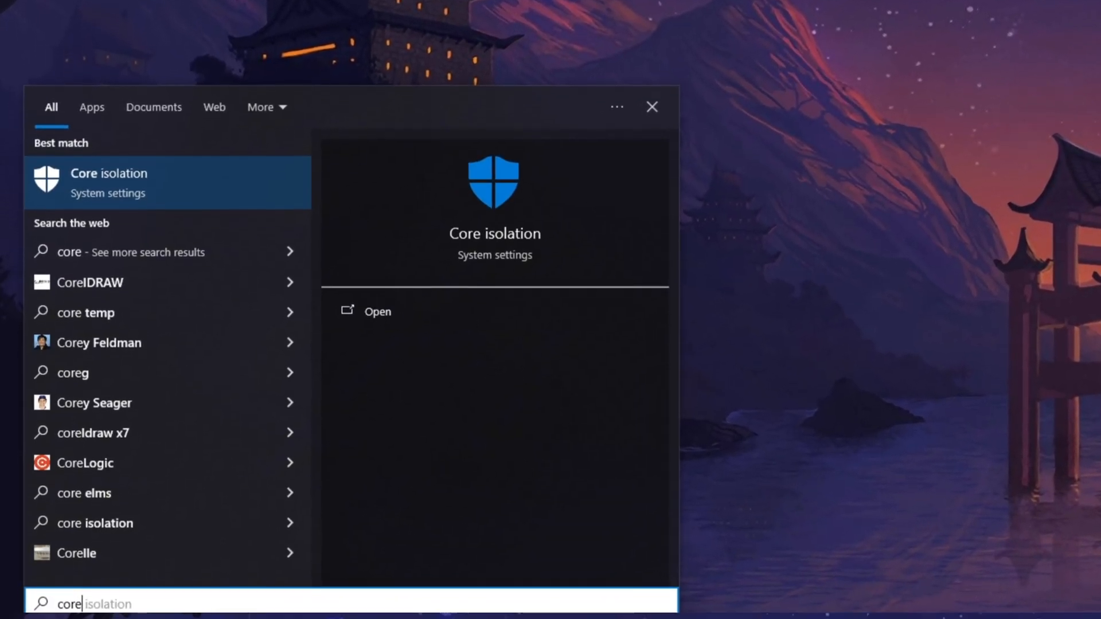
- Show the Core isolation settings in Windows Security from the Start search result
click(377, 311)
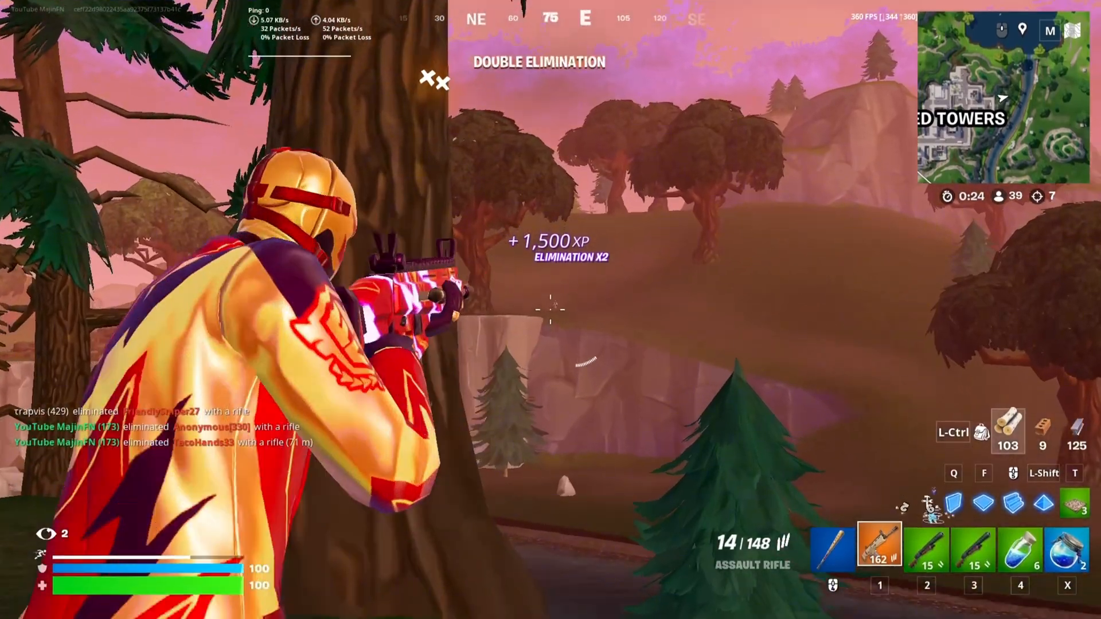
click(550, 311)
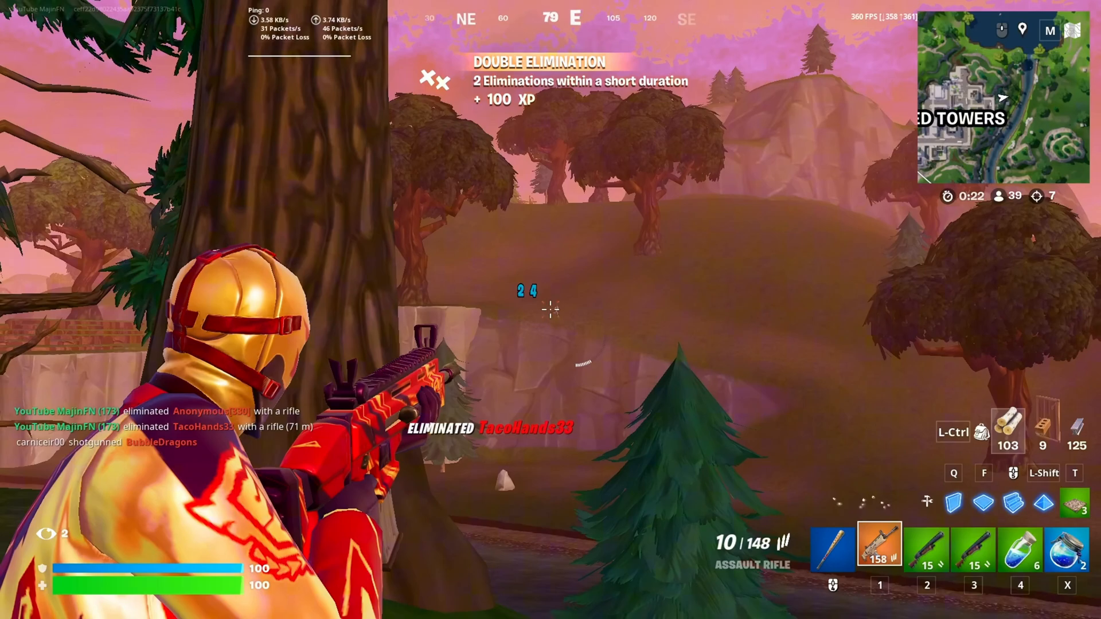
click(548, 308)
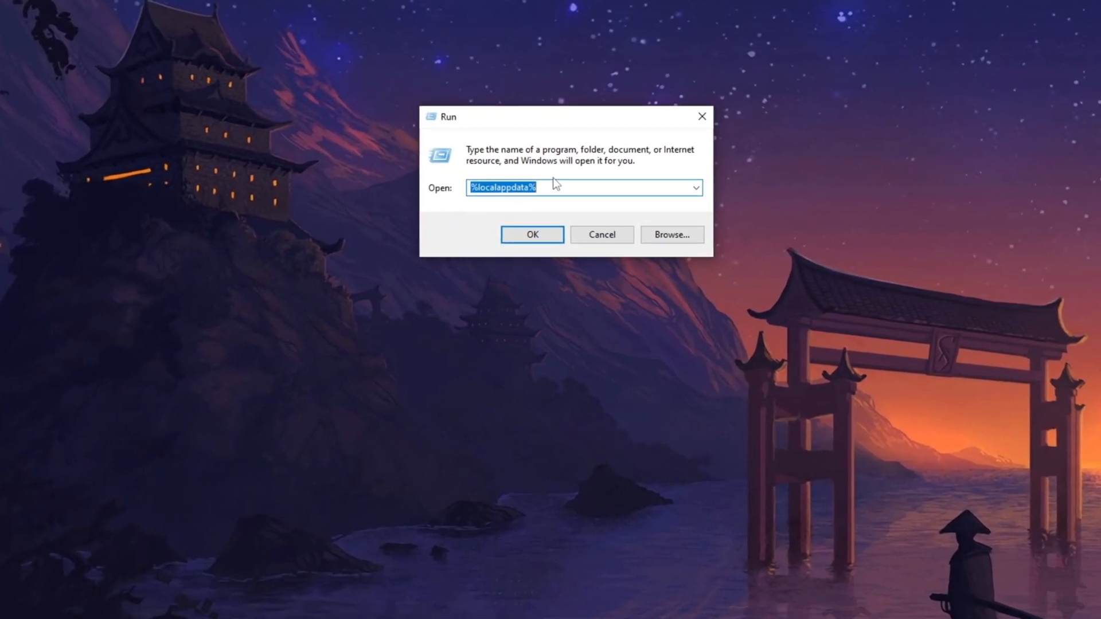
- Launch msconfig via Run and reach the Boot advanced options for Windows 10
text(msco)
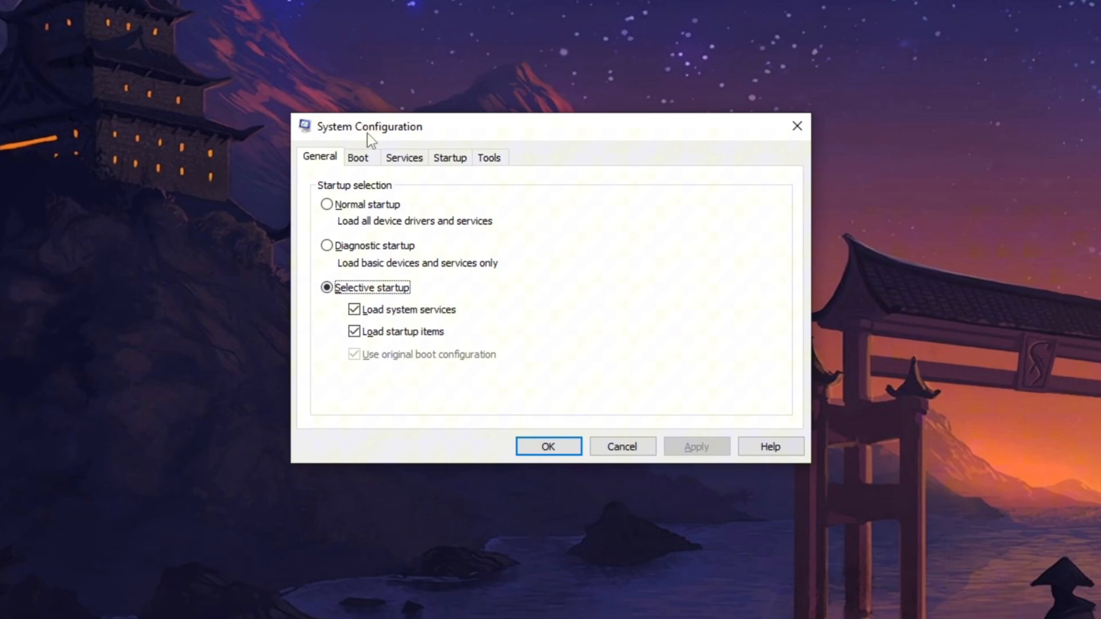
click(360, 158)
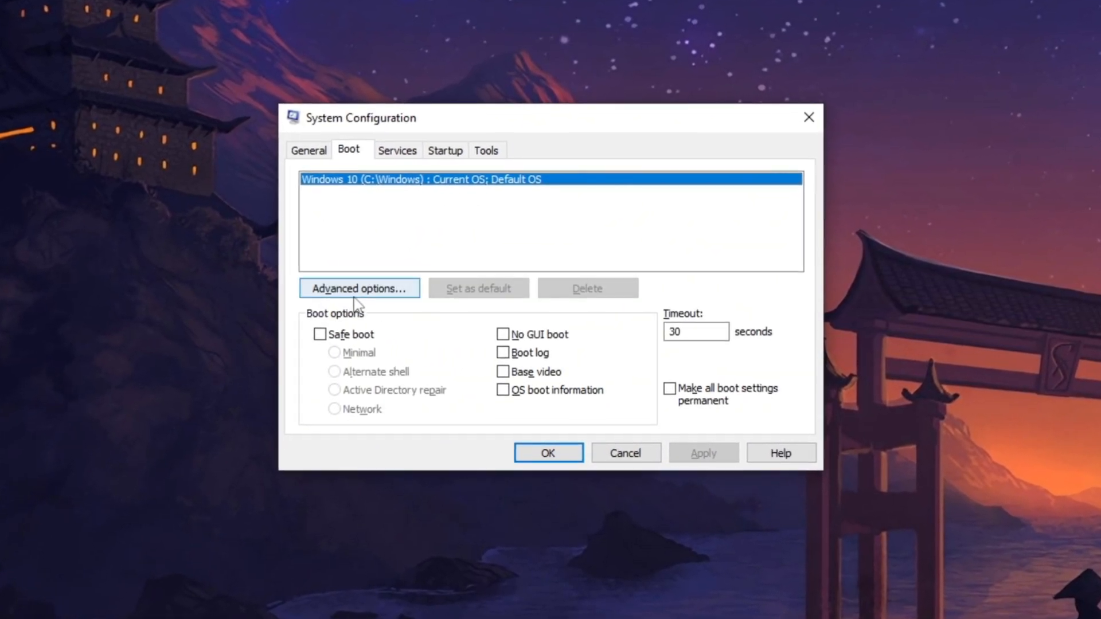
click(359, 288)
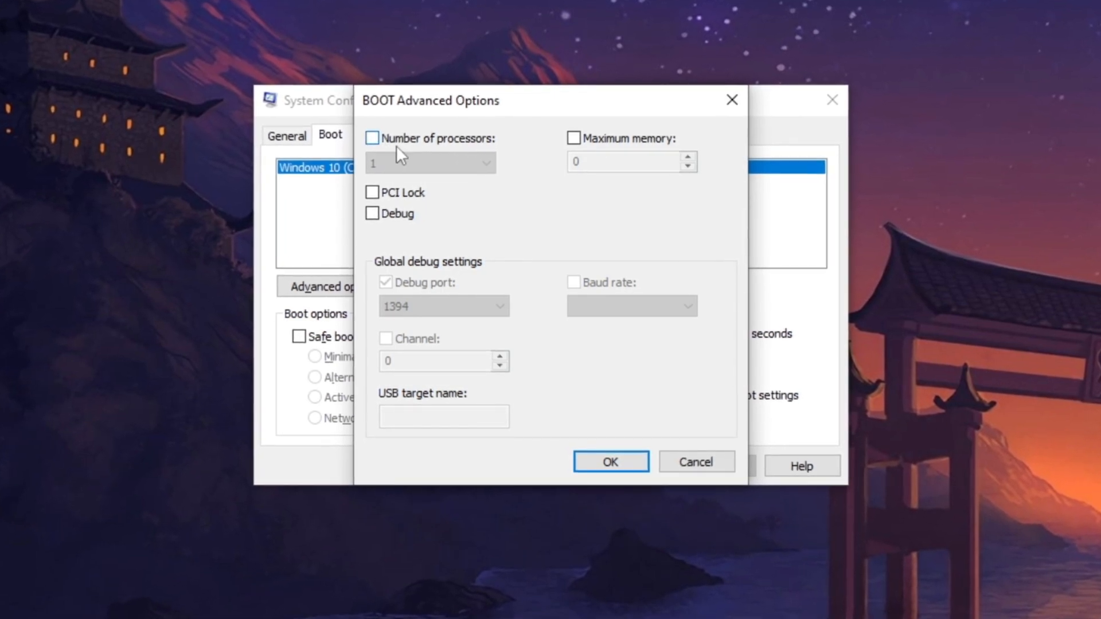
- Set Number of processors to 4 in Boot advanced options and confirm in System Configuration
click(372, 138)
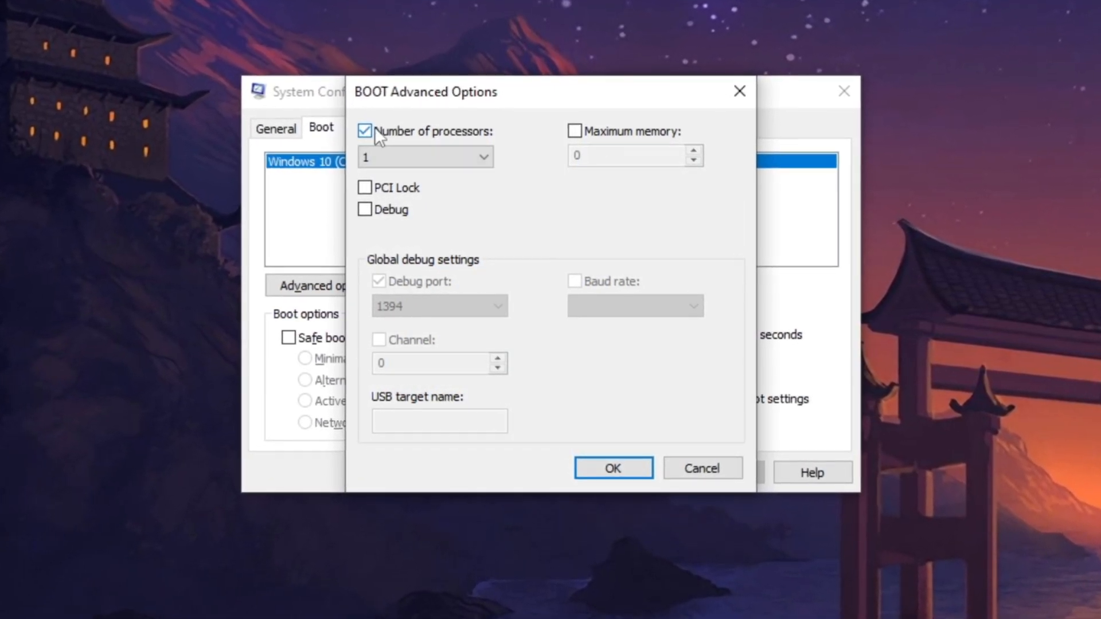
click(483, 156)
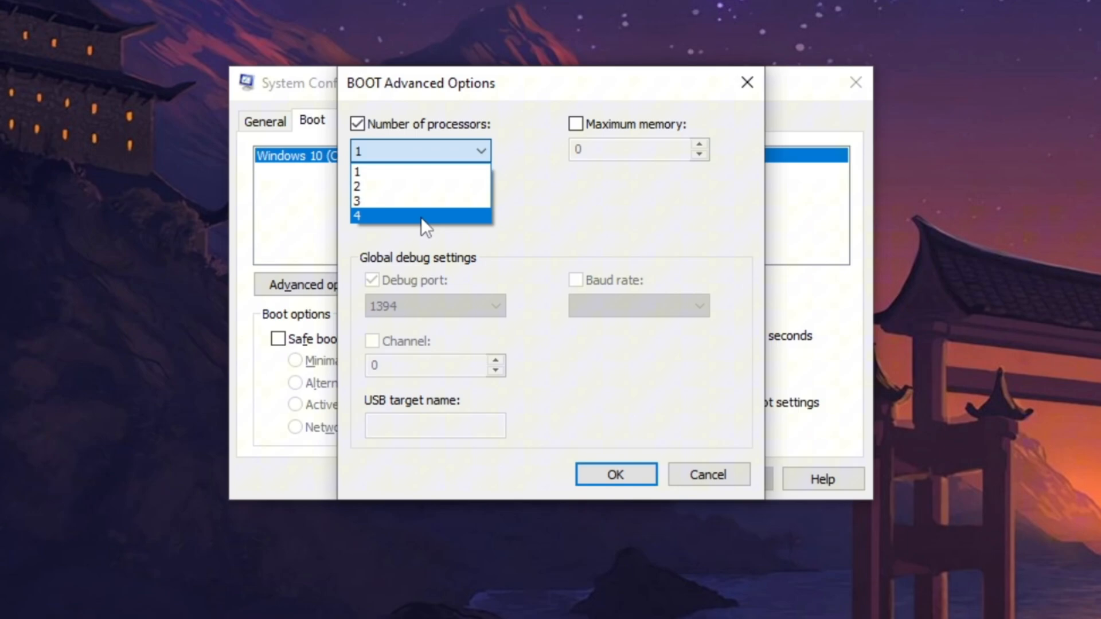
click(358, 215)
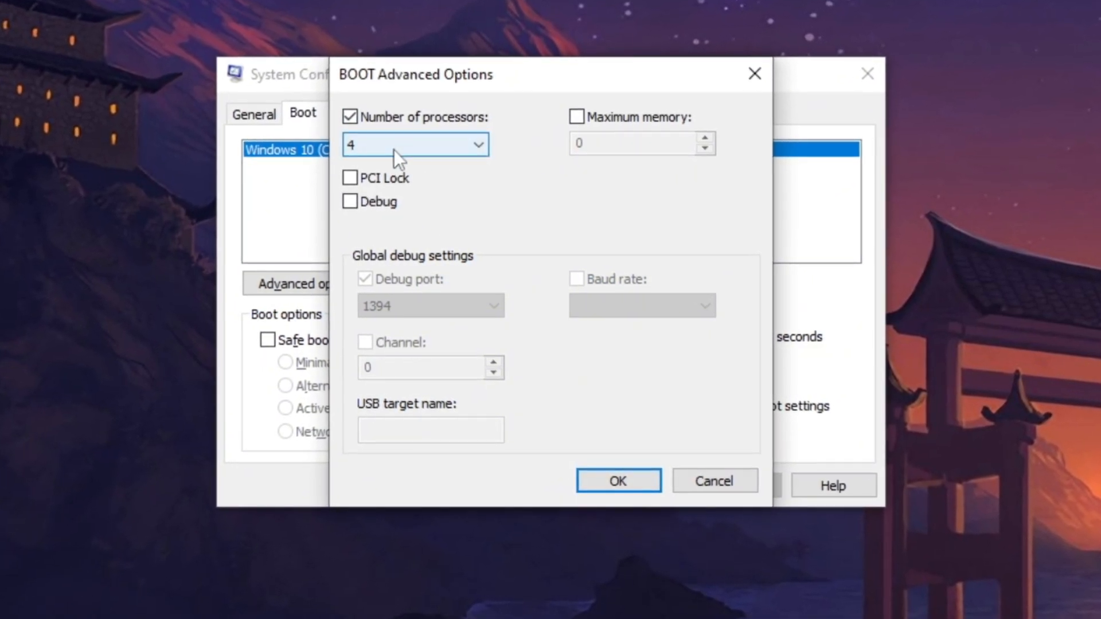
click(618, 480)
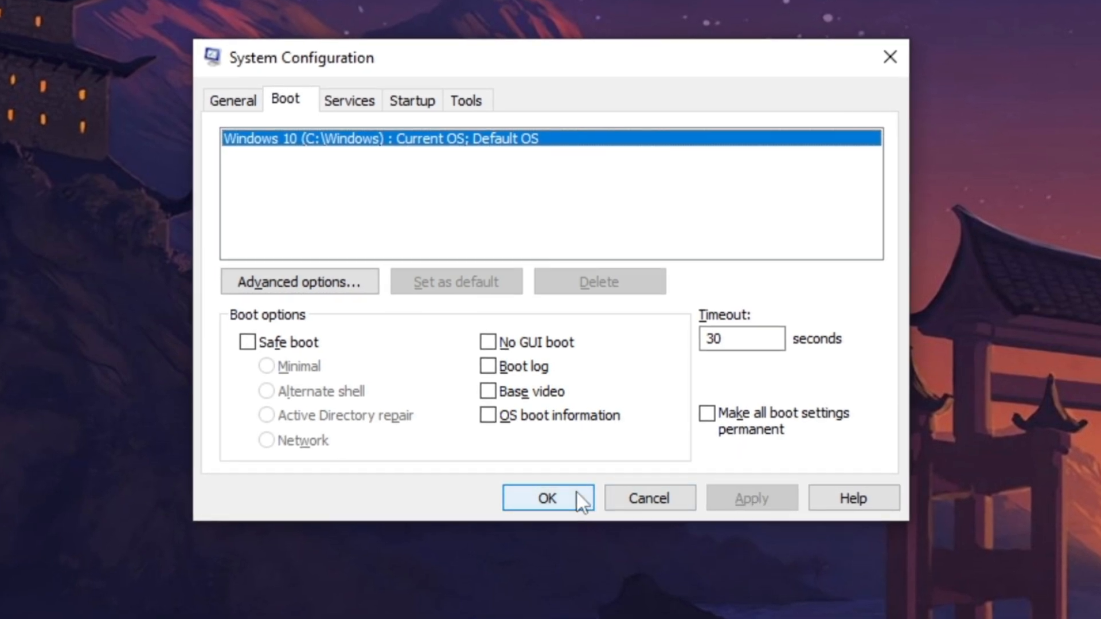
click(548, 498)
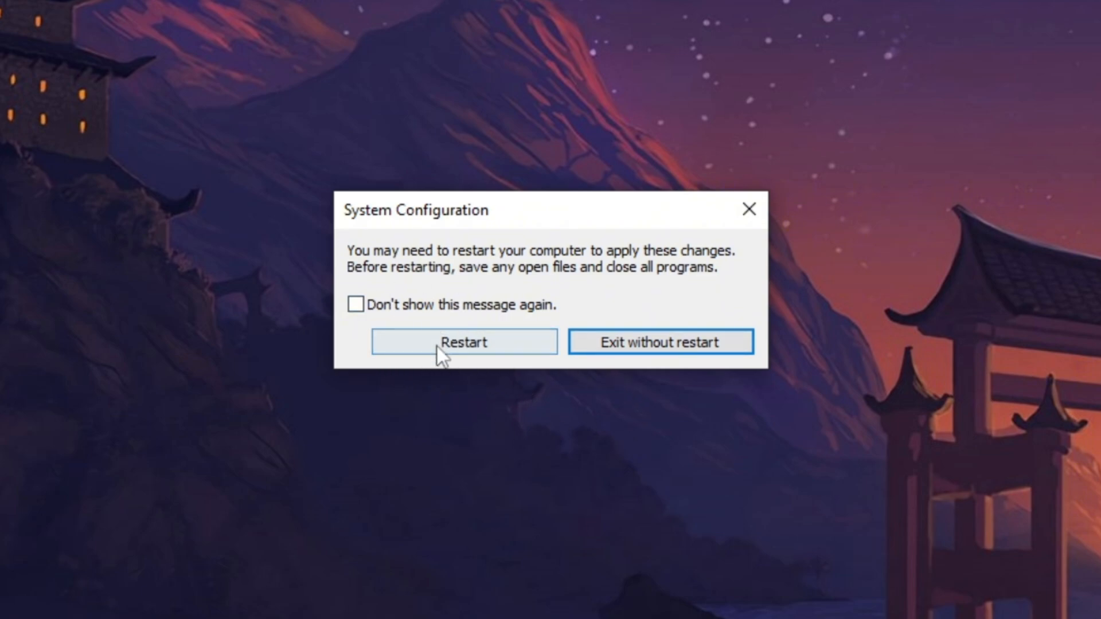
mouse_move(444, 396)
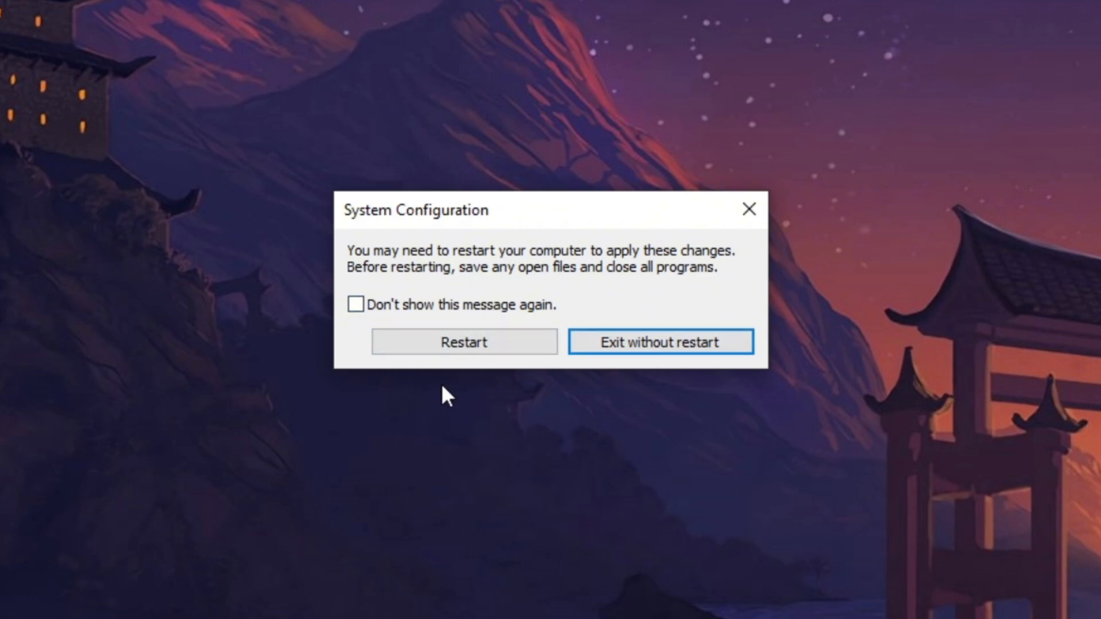